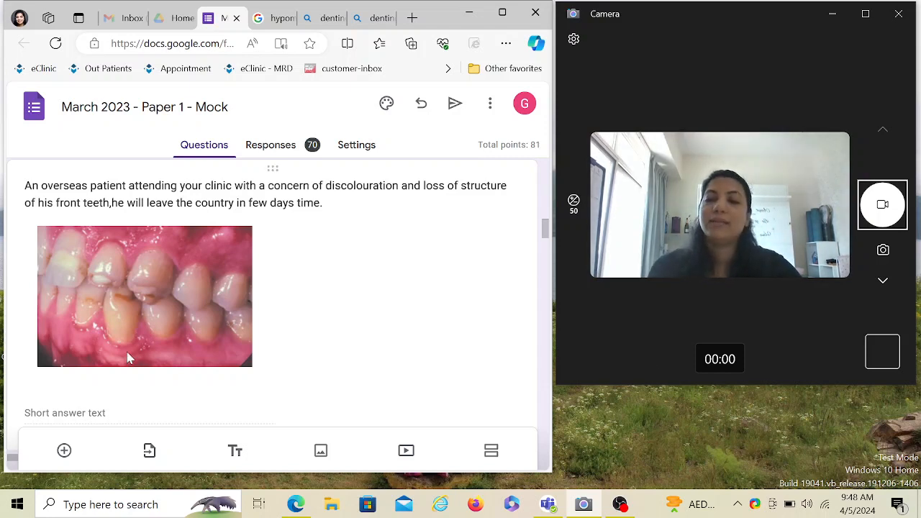
{"action": "mouse_move", "coordinate": [114, 386]}
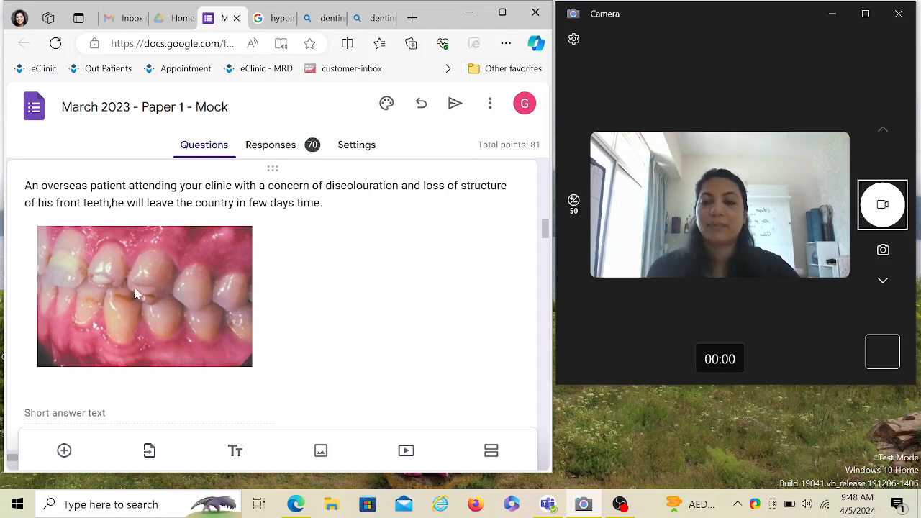
{"action": "mouse_move", "coordinate": [133, 313]}
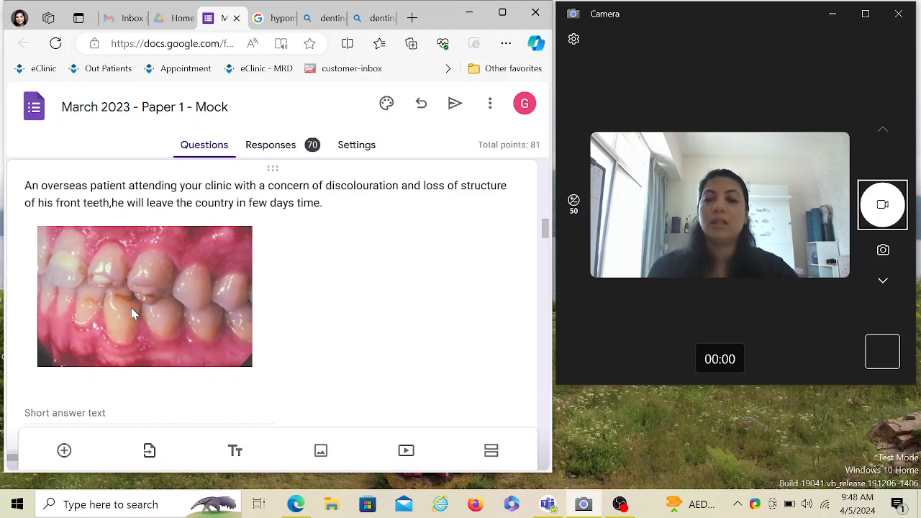
{"action": "mouse_move", "coordinate": [149, 298]}
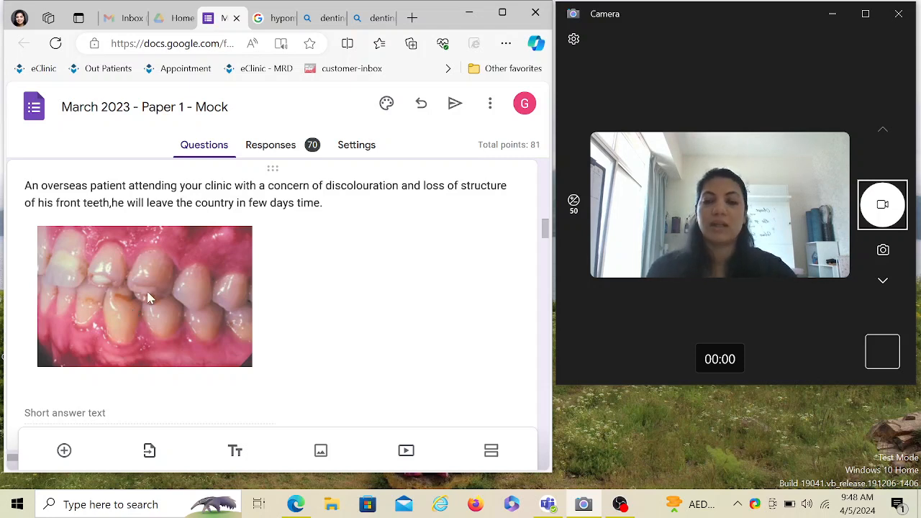
Show the enlarged Bing image result for dentinogenesis imperfecta.
{"action": "scroll", "scroll_direction": "down", "scroll_amount": 3}
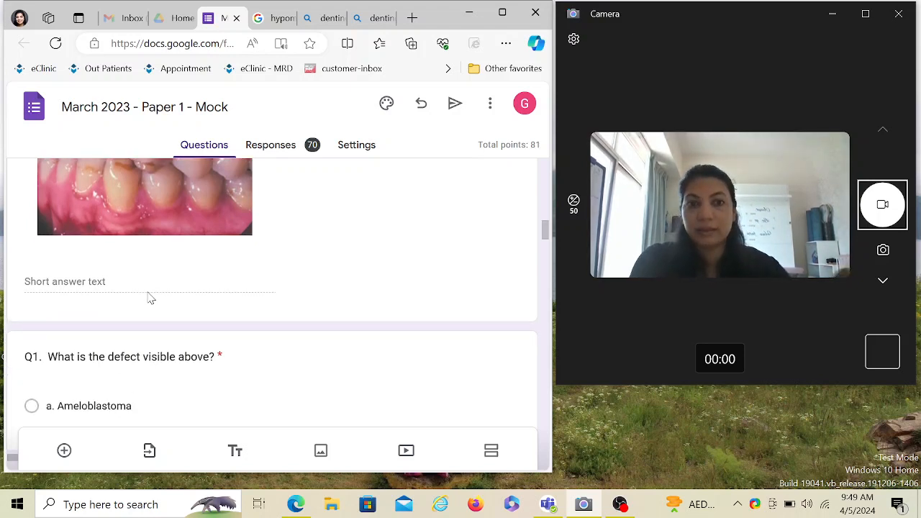
{"action": "scroll", "scroll_direction": "down", "scroll_amount": 3}
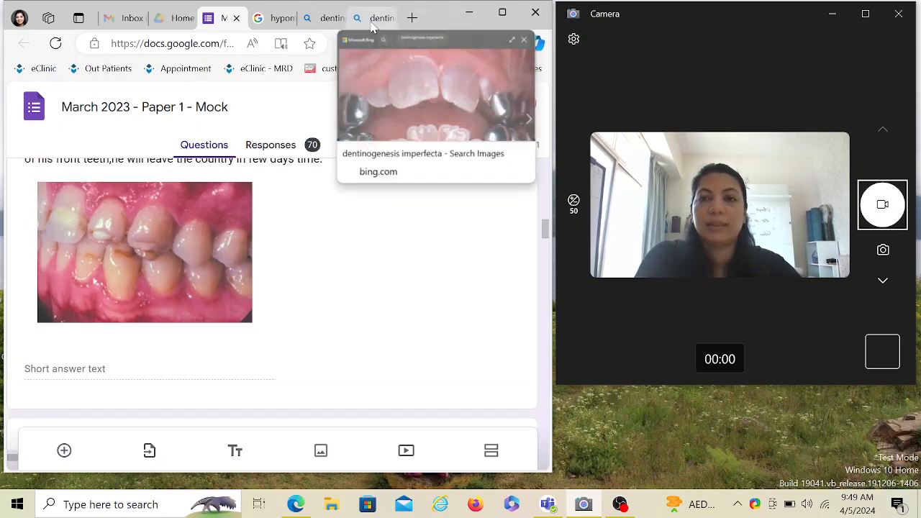
{"action": "left_click", "coordinate": [434, 86]}
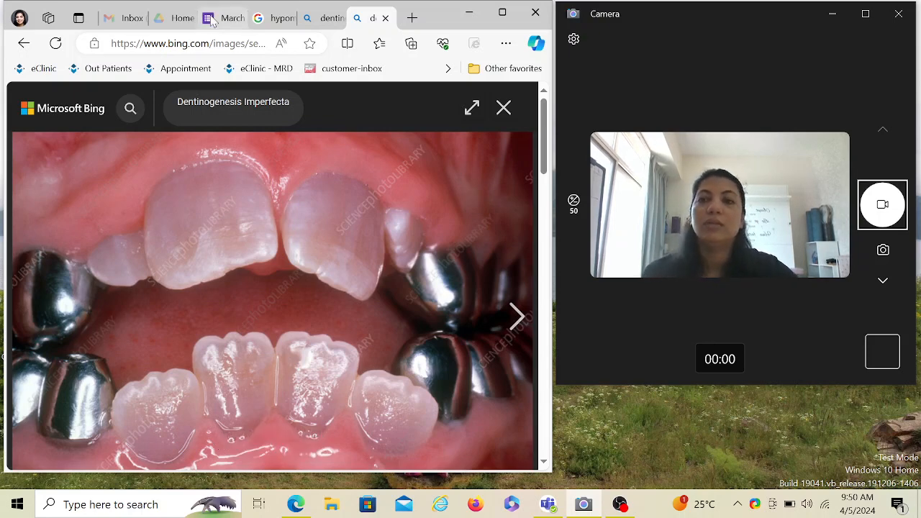
Return to the 'March 2023 - Paper 1 - Mock' quiz and bring Q1's answer options into view.
{"action": "left_click", "coordinate": [230, 17]}
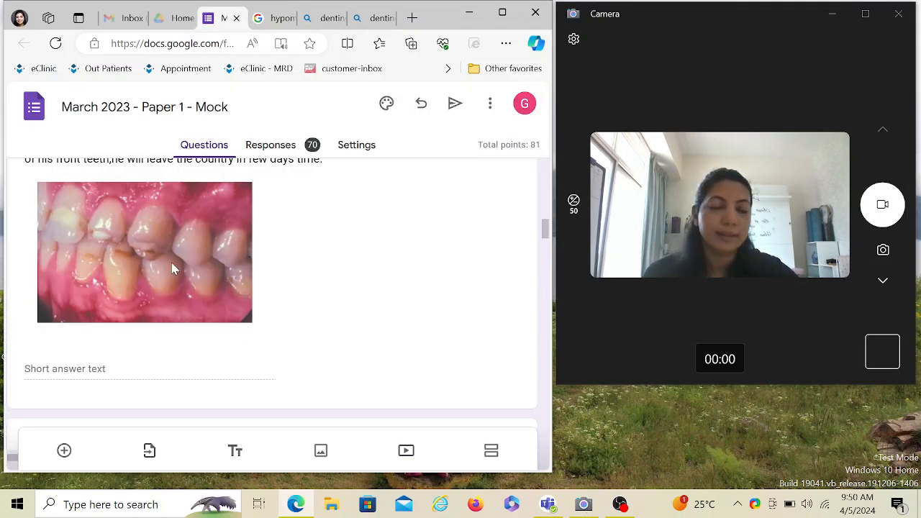
{"action": "scroll", "scroll_direction": "down", "scroll_amount": 3}
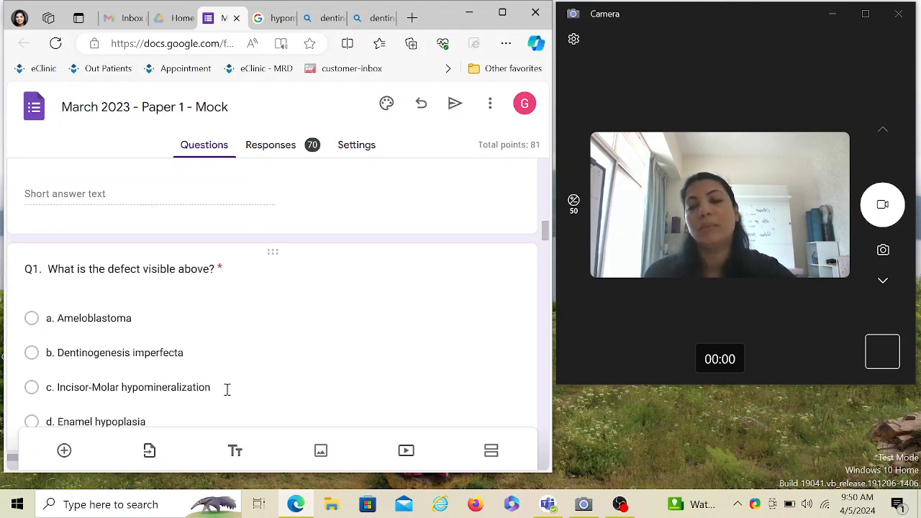
{"action": "scroll", "scroll_direction": "down", "scroll_amount": 3}
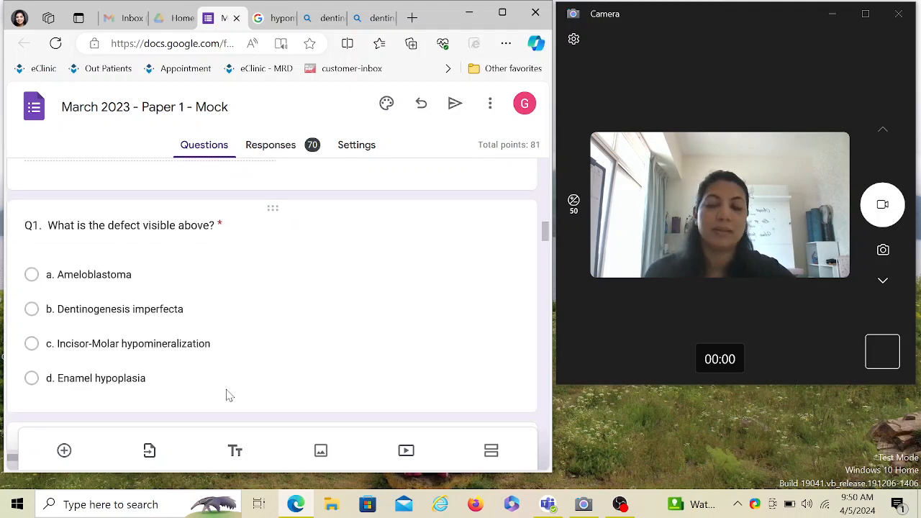
{"action": "mouse_move", "coordinate": [224, 387]}
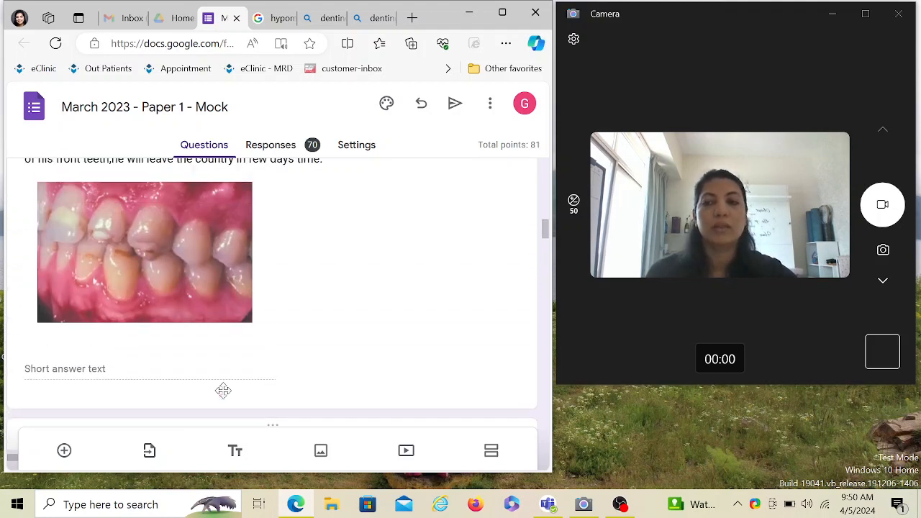
{"action": "mouse_move", "coordinate": [468, 360]}
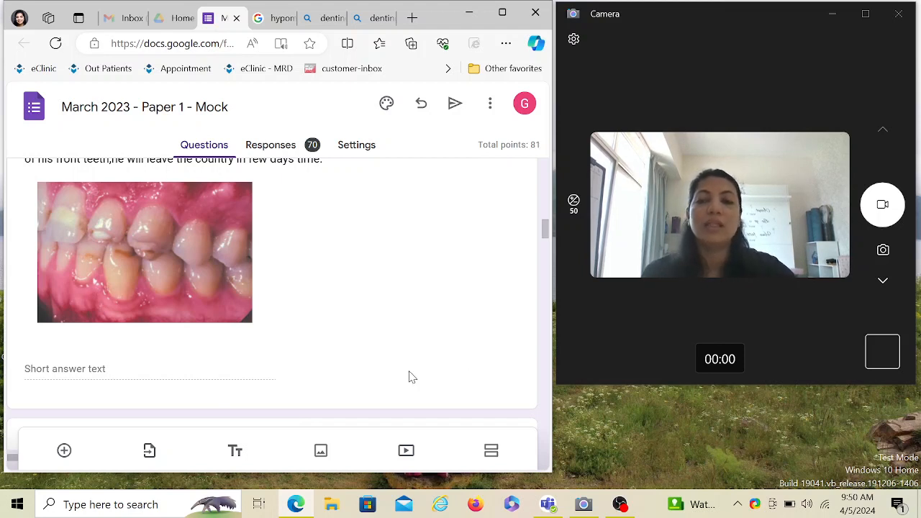
{"action": "mouse_move", "coordinate": [202, 340]}
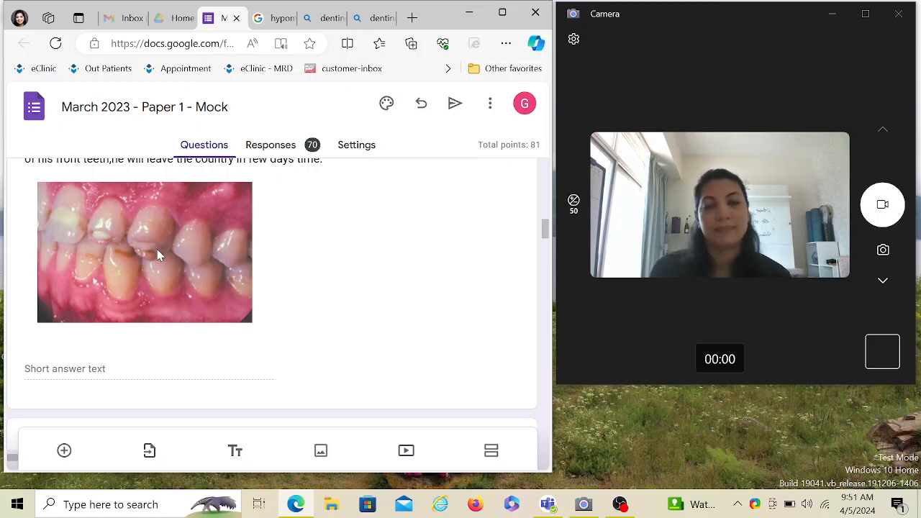
{"action": "mouse_move", "coordinate": [185, 245]}
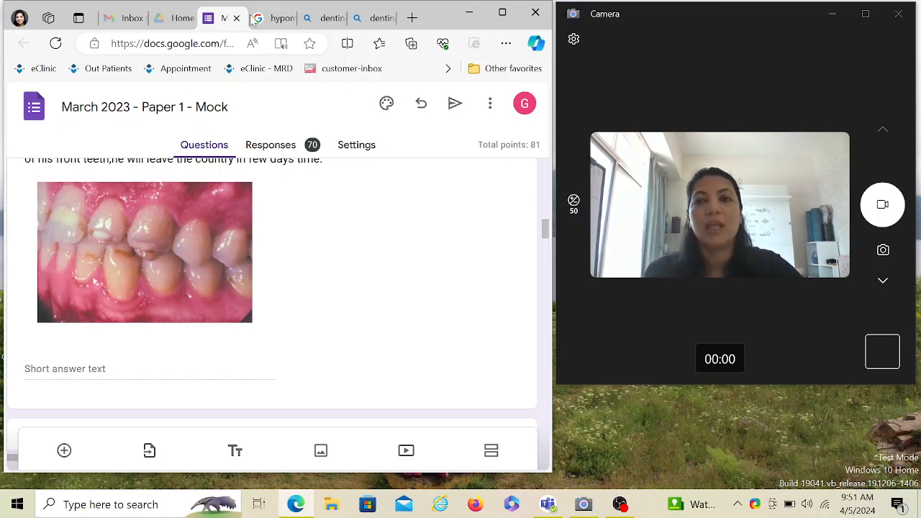
Switch to the Google Images results for 'hypomineralisation teeth'.
{"action": "left_click", "coordinate": [273, 17]}
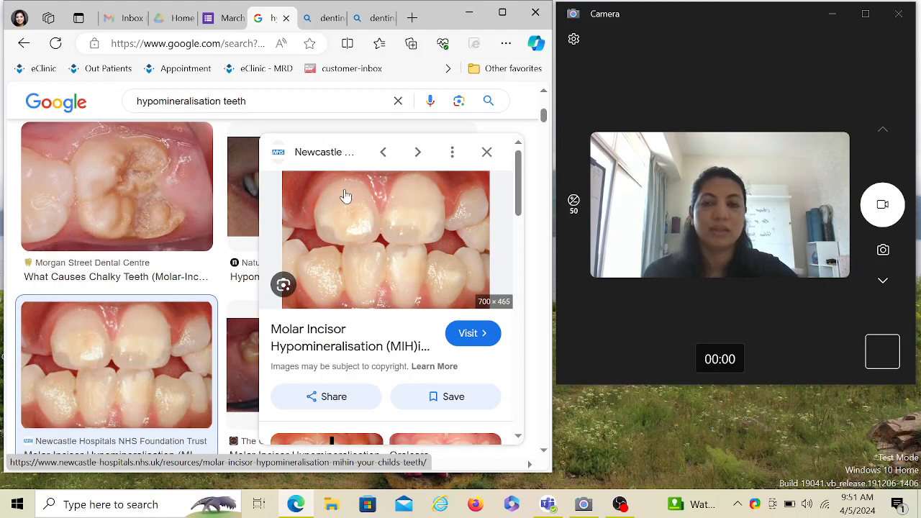
{"action": "mouse_move", "coordinate": [391, 195]}
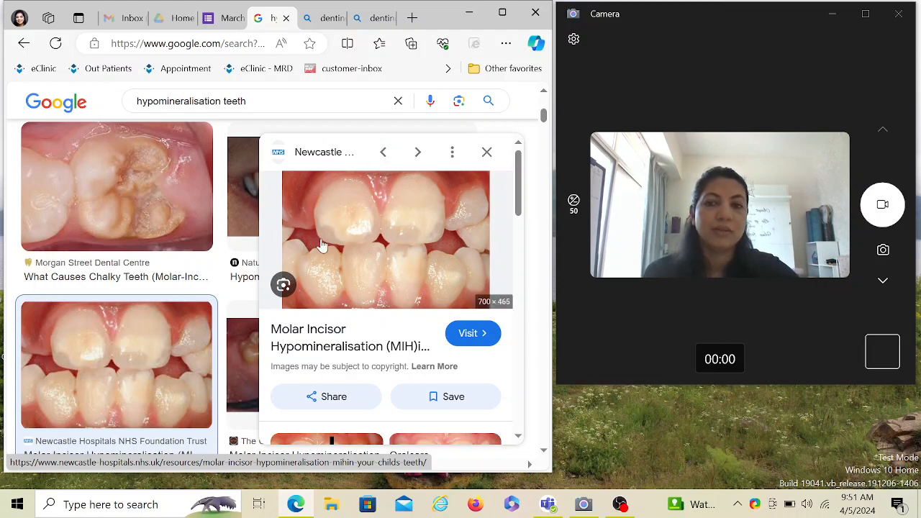
{"action": "mouse_move", "coordinate": [414, 209]}
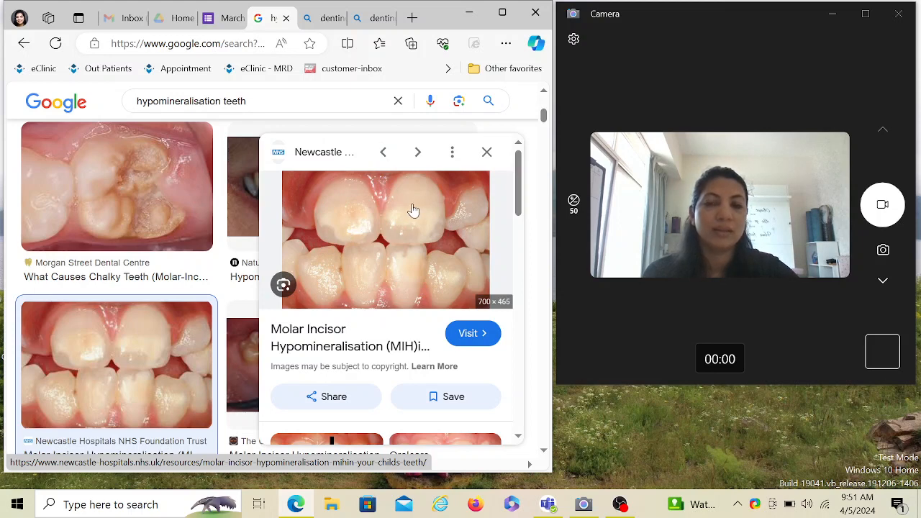
{"action": "mouse_move", "coordinate": [417, 228]}
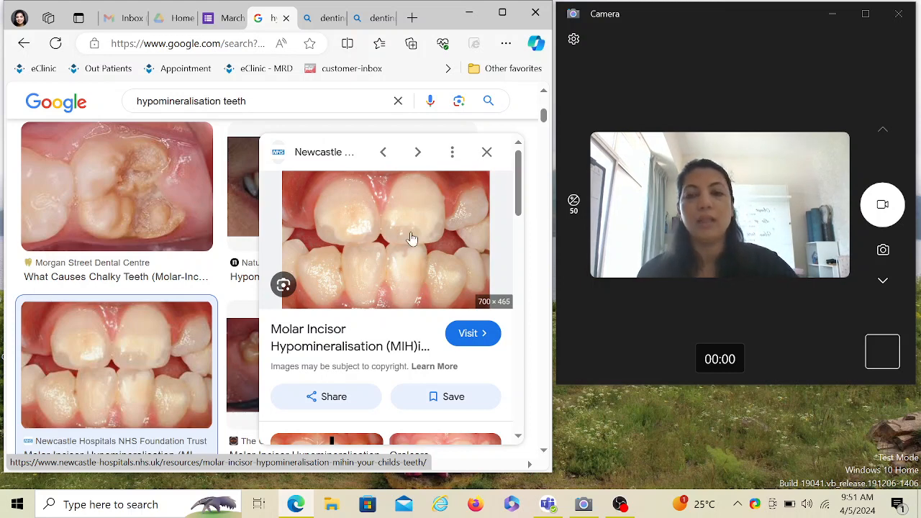
{"action": "mouse_move", "coordinate": [380, 247]}
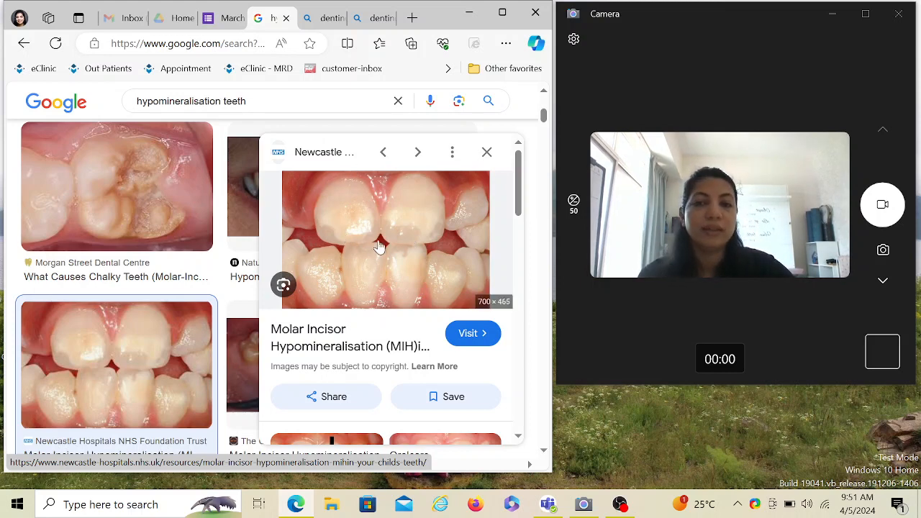
{"action": "mouse_move", "coordinate": [339, 205]}
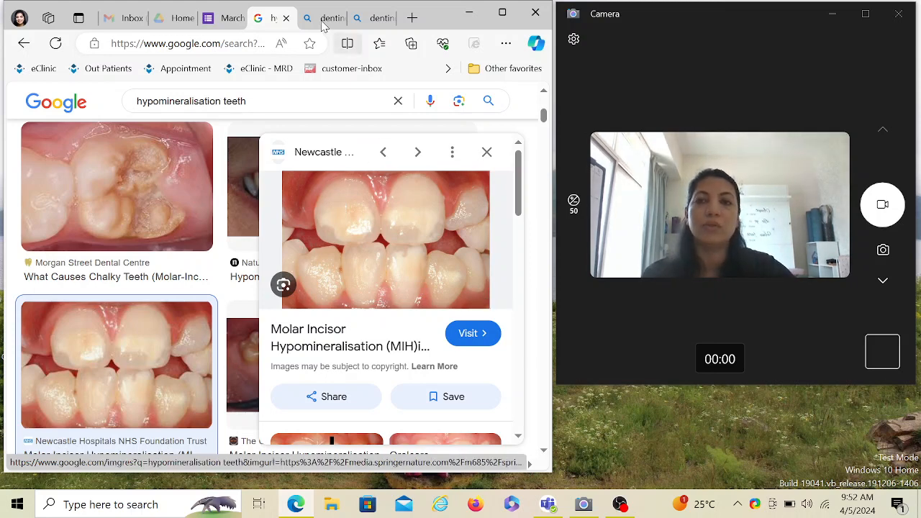
Switch back to the 'March 2023 - Paper 1 - Mock' quiz tab.
{"action": "left_click", "coordinate": [215, 18]}
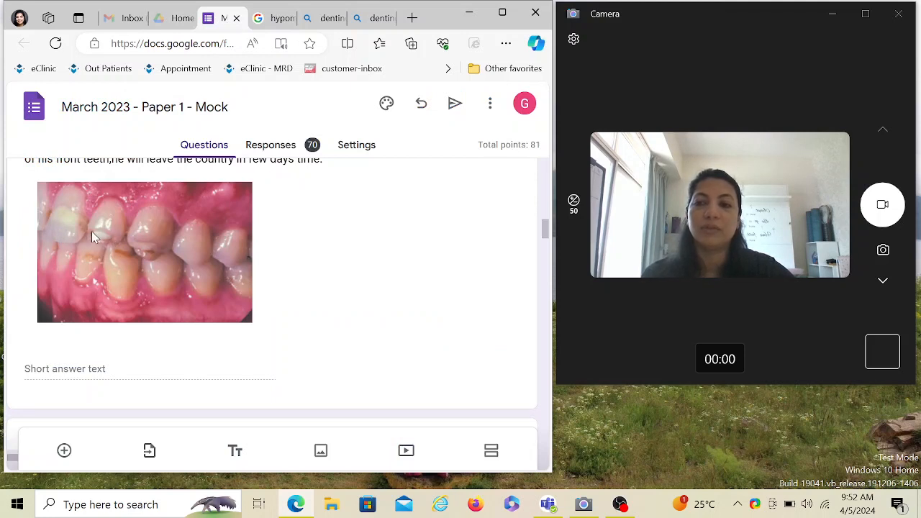
{"action": "mouse_move", "coordinate": [108, 247]}
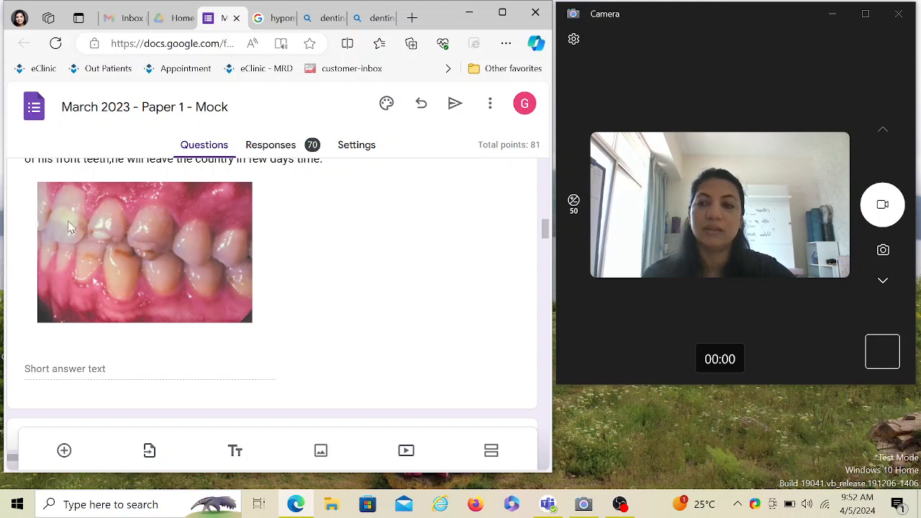
{"action": "mouse_move", "coordinate": [72, 235]}
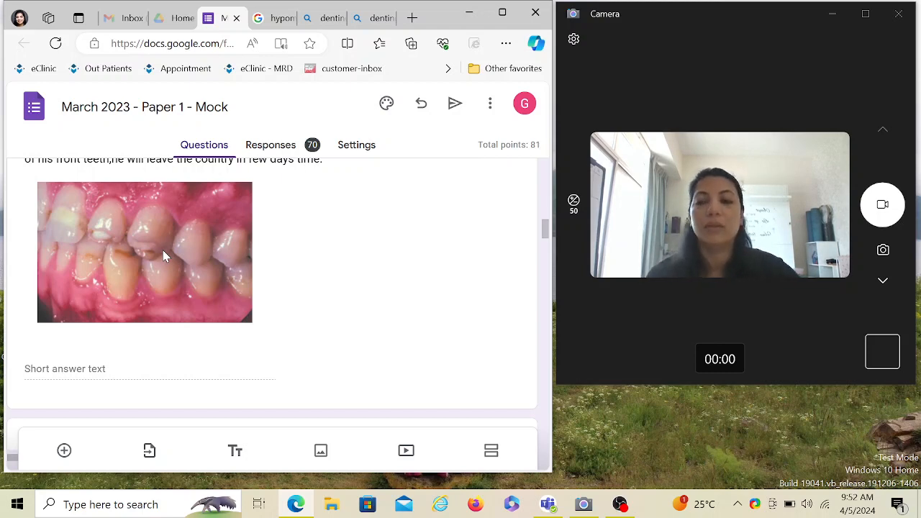
Scroll to Q2 and its four treatment options, GIC filling to veneers.
{"action": "scroll", "scroll_direction": "down", "scroll_amount": 3}
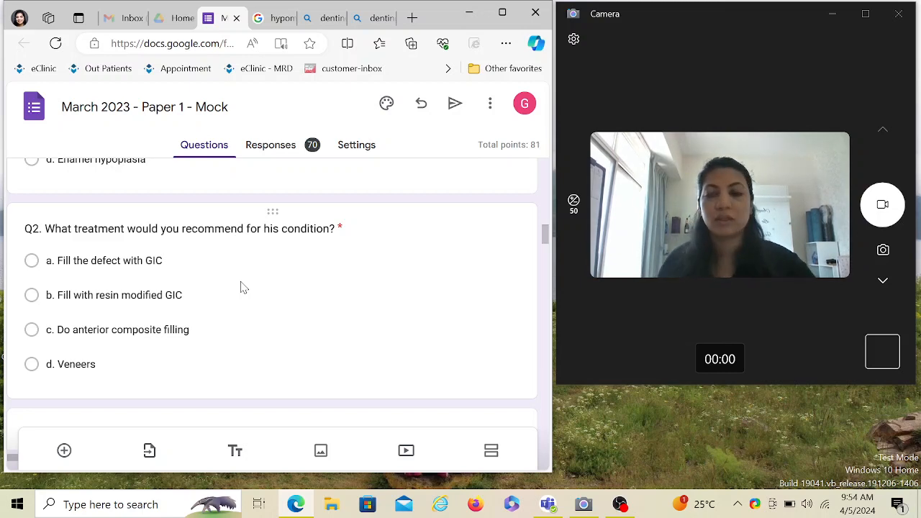
Scroll past Q2 to Q3 on rubber dam functions in endodontics.
{"action": "scroll", "scroll_direction": "down", "scroll_amount": 3}
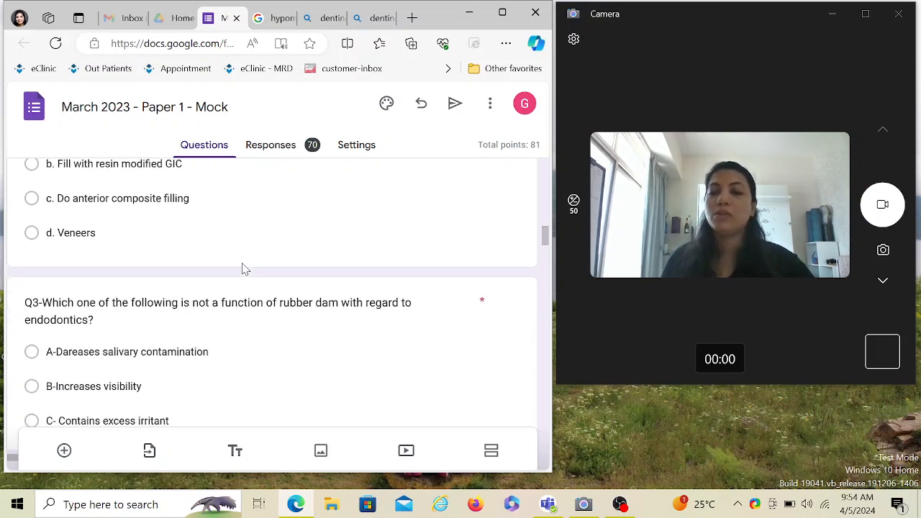
{"action": "scroll", "scroll_direction": "down", "scroll_amount": 3}
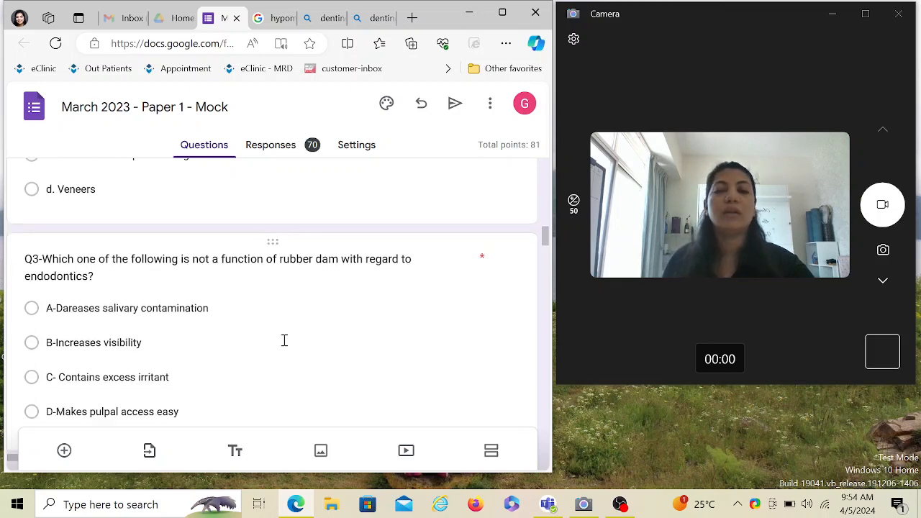
{"action": "mouse_move", "coordinate": [295, 339]}
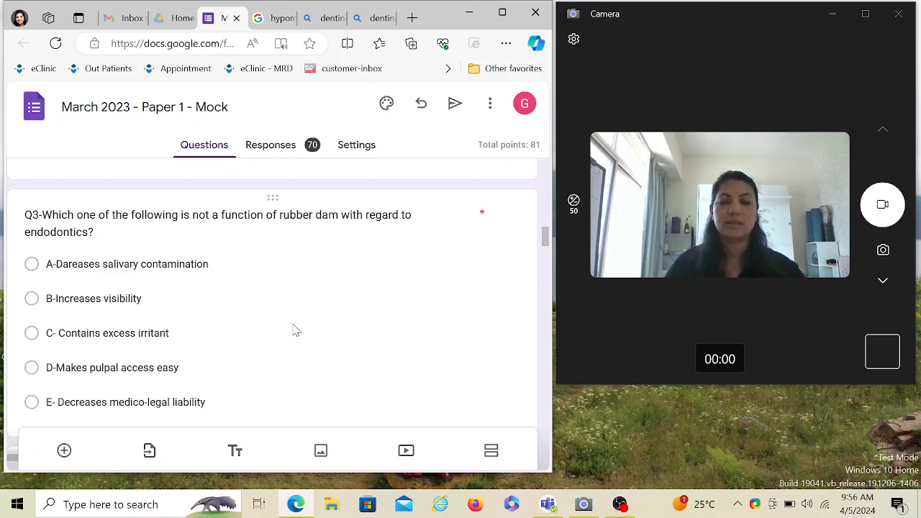
Scroll through Q4 to Q5 on leaving root fragments after extraction.
{"action": "scroll", "scroll_direction": "down", "scroll_amount": 3}
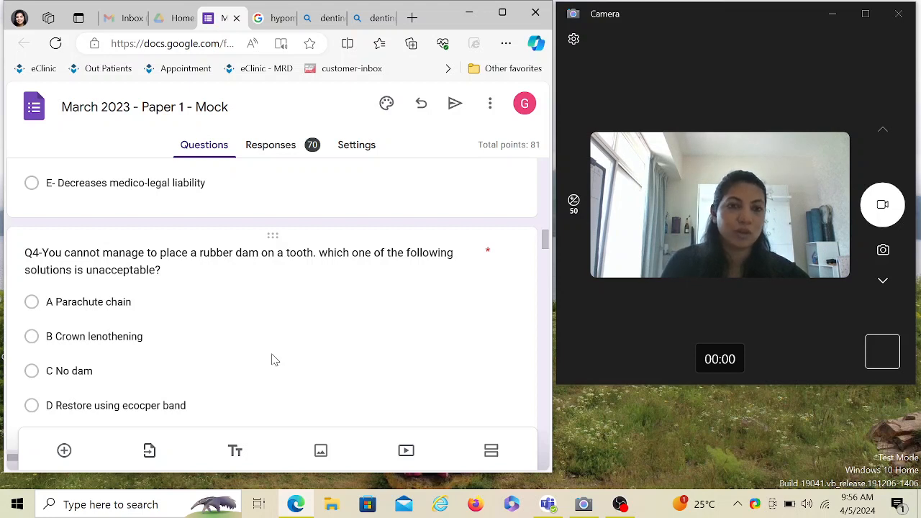
{"action": "mouse_move", "coordinate": [92, 303]}
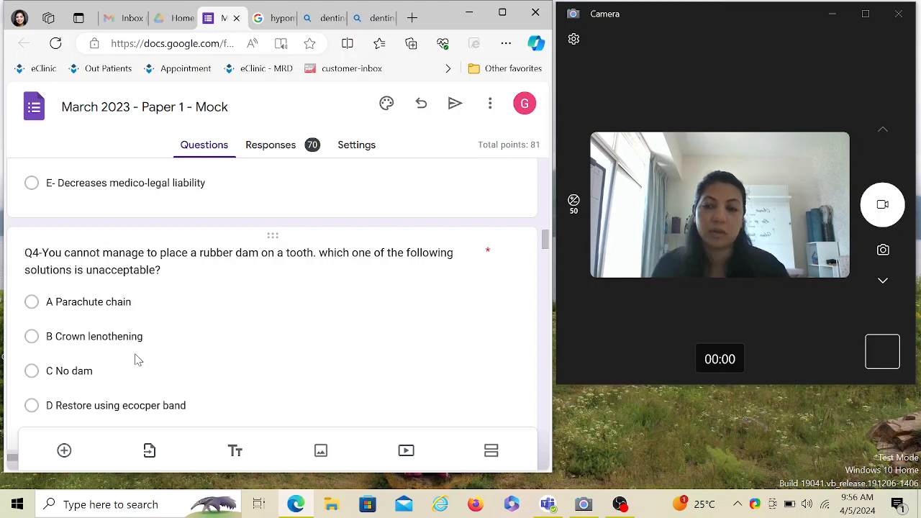
{"action": "scroll", "scroll_direction": "down", "scroll_amount": 3}
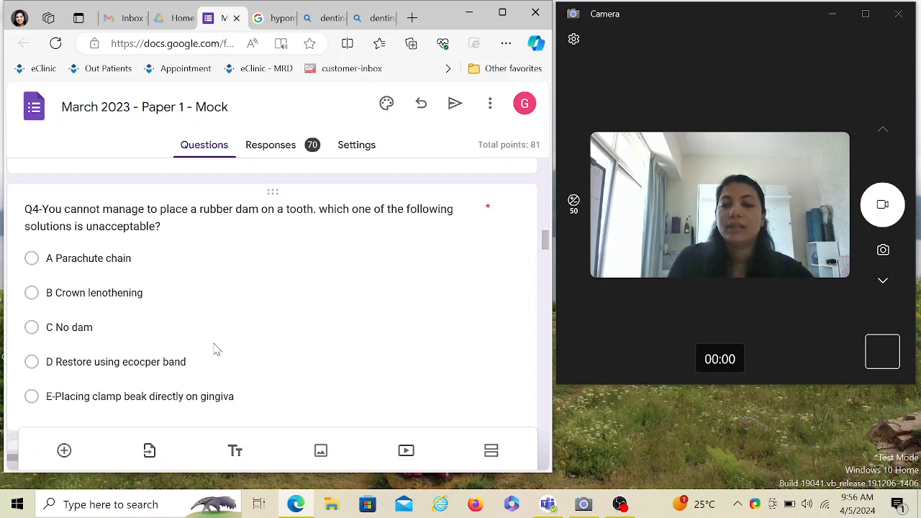
{"action": "mouse_move", "coordinate": [221, 353]}
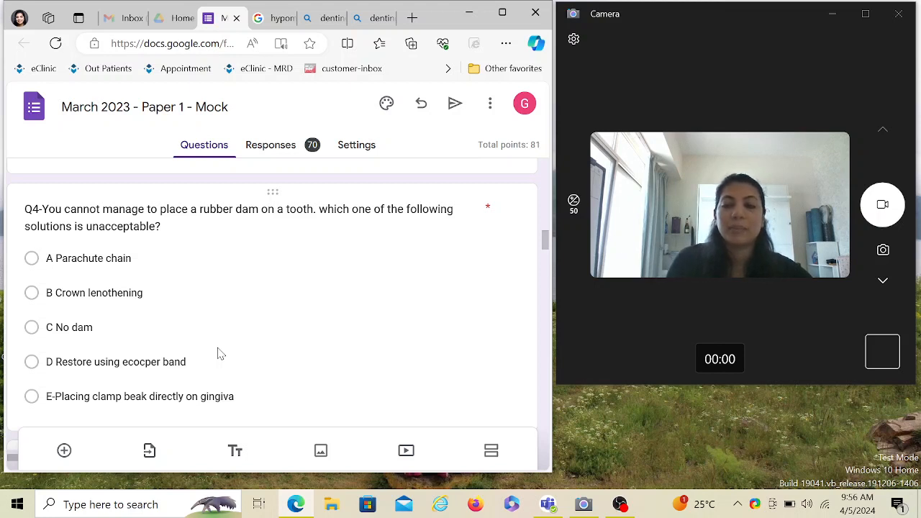
{"action": "mouse_move", "coordinate": [261, 349]}
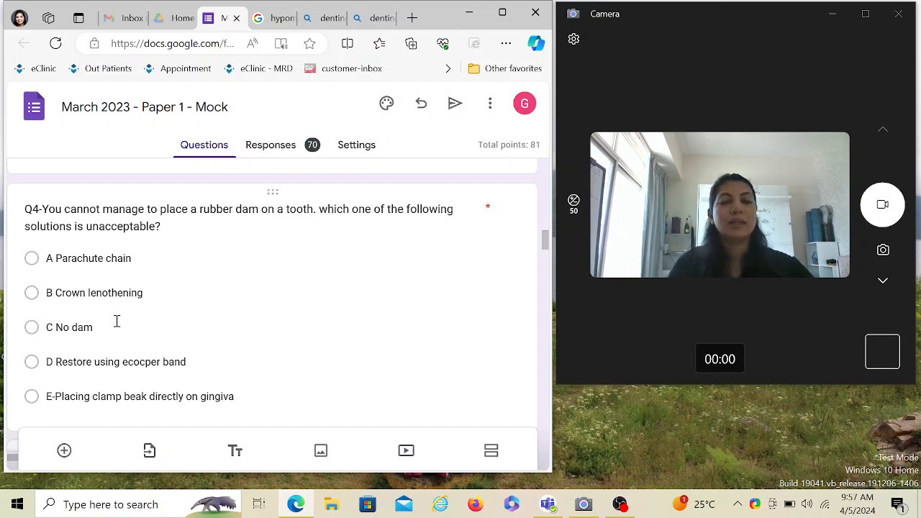
{"action": "scroll", "scroll_direction": "down", "scroll_amount": 3}
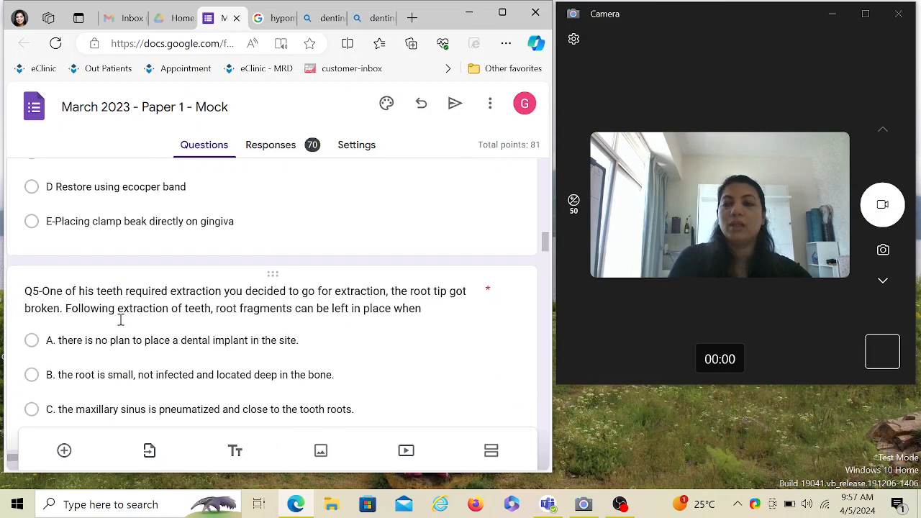
{"action": "scroll", "scroll_direction": "down", "scroll_amount": 3}
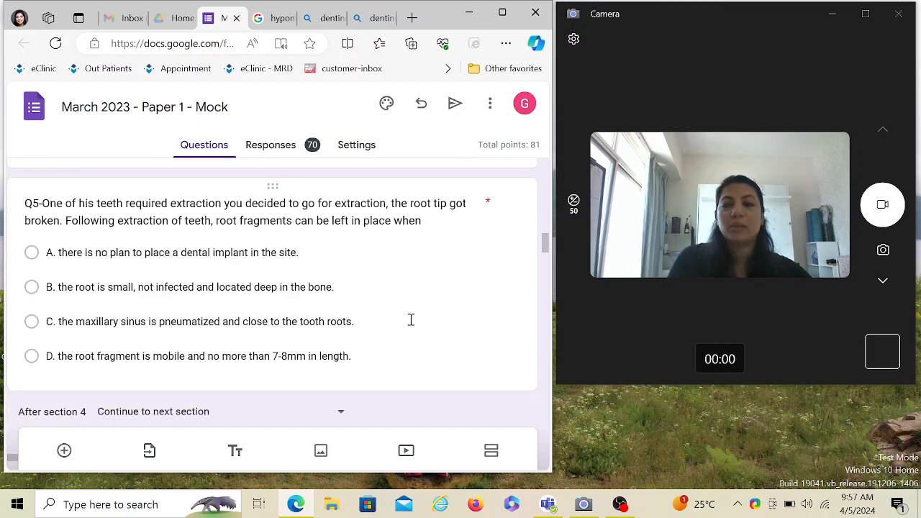